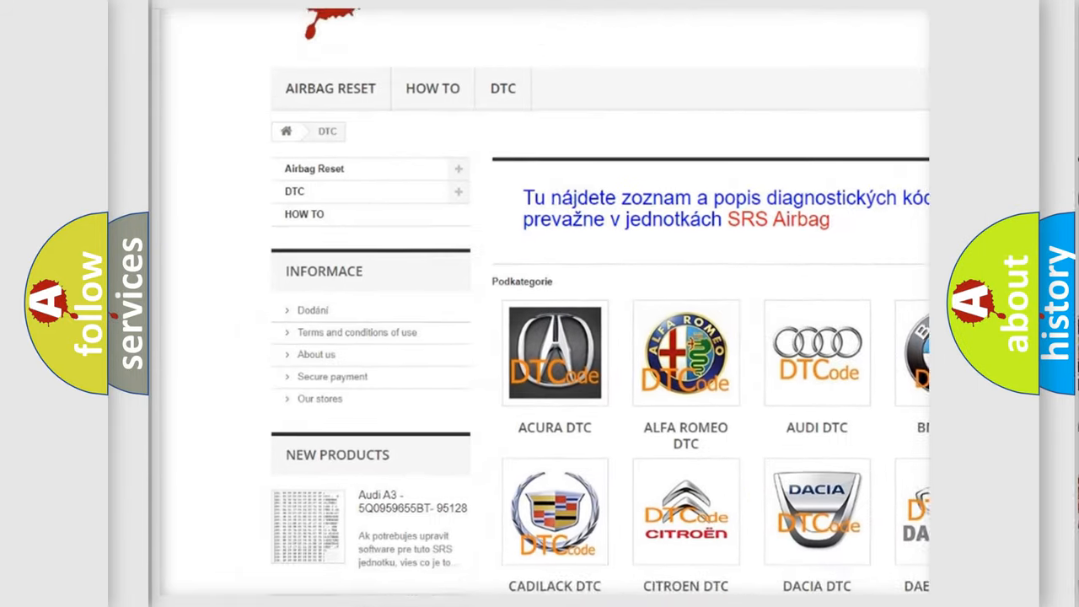
pyautogui.scroll(-3)
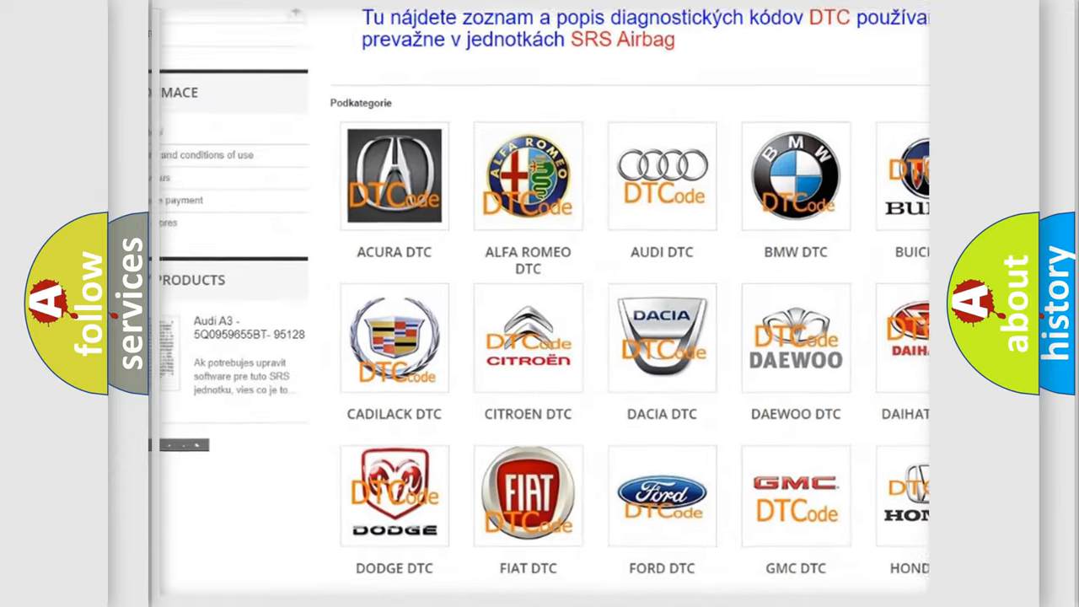